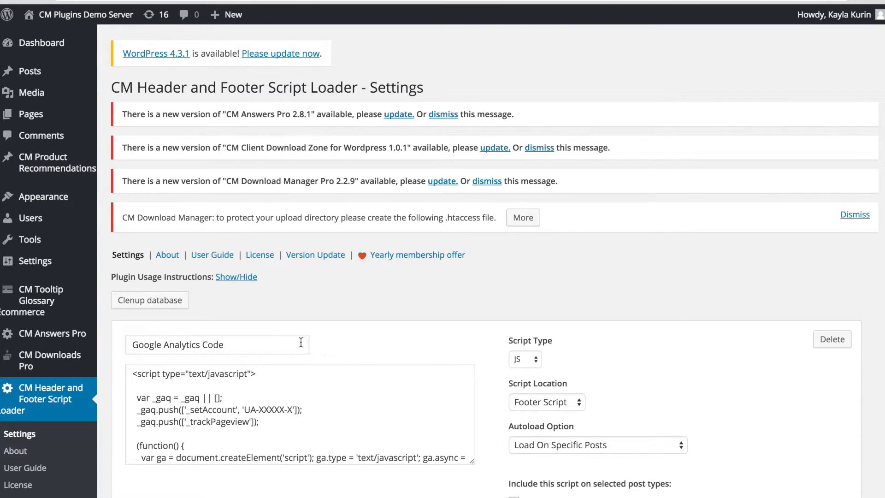
pyautogui.moveTo(313, 409)
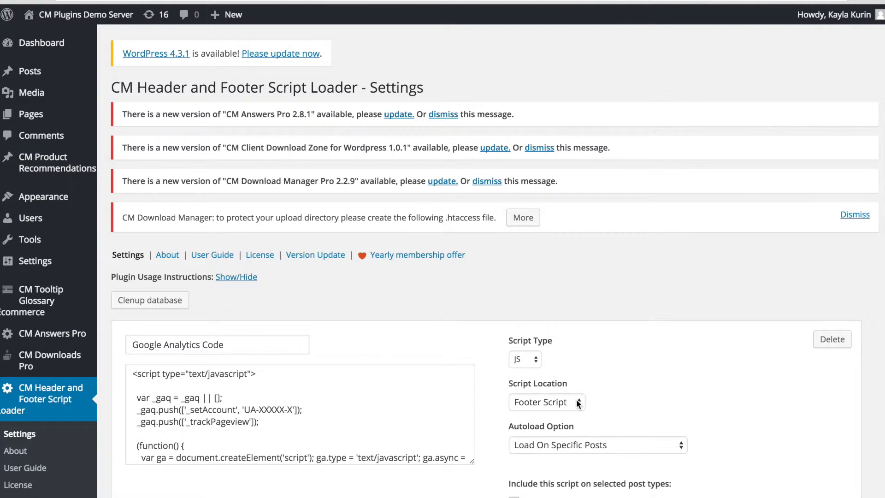
# - Untick Media and tick Glossary Item for the Google Analytics Code, keeping Load On Specific Posts
pyautogui.scroll(-3)
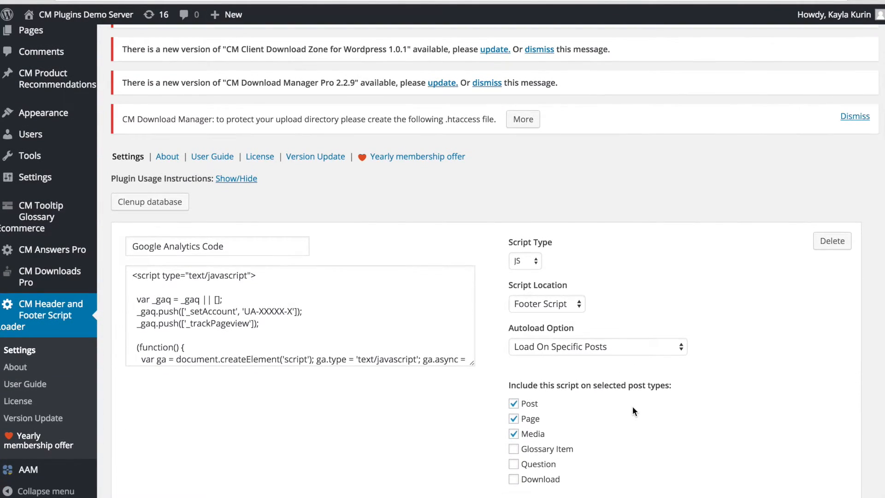
pyautogui.scroll(-3)
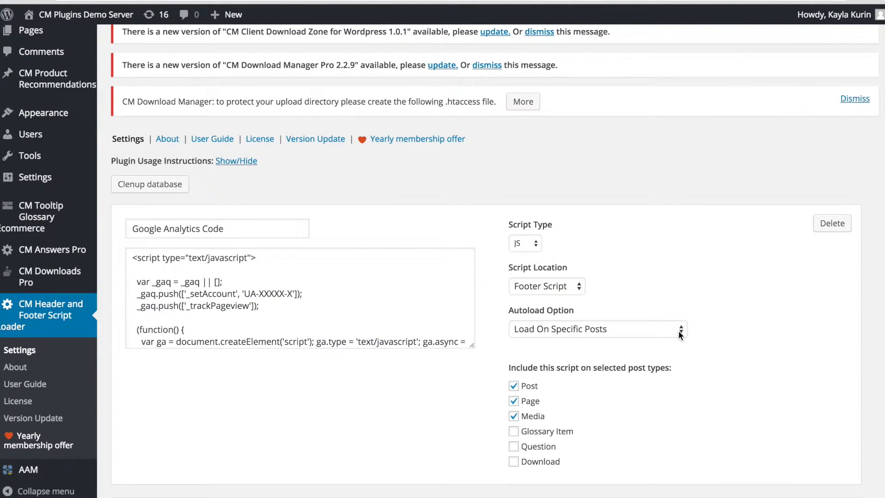
pyautogui.moveTo(531, 412)
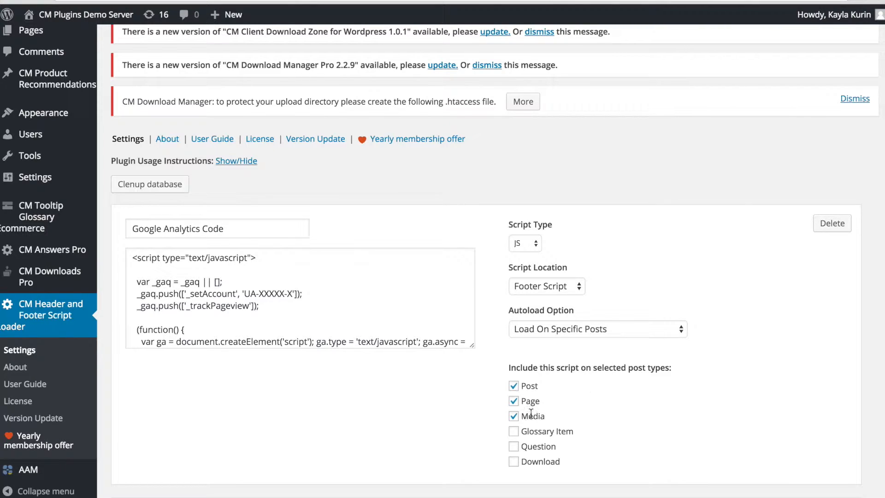
pyautogui.click(513, 415)
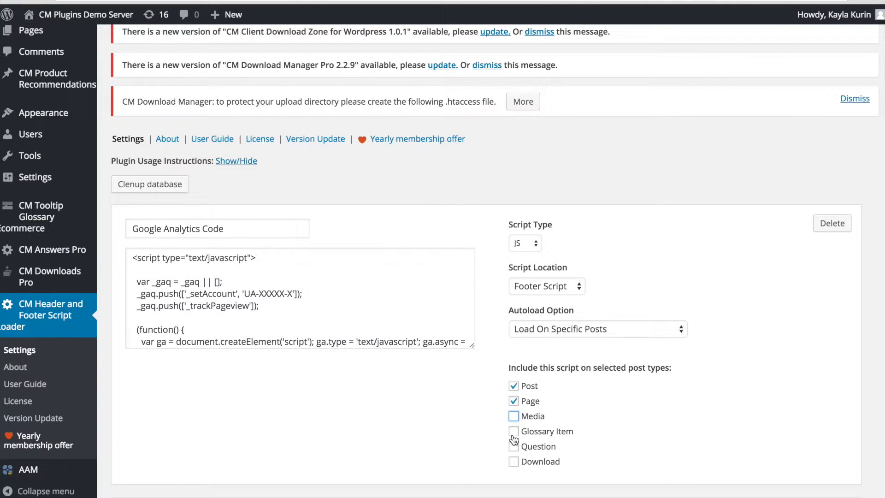
pyautogui.click(513, 431)
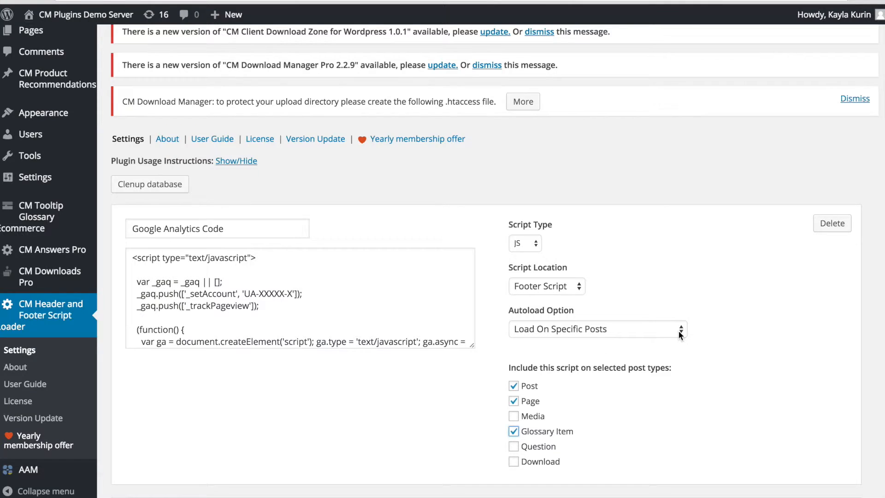
pyautogui.click(597, 329)
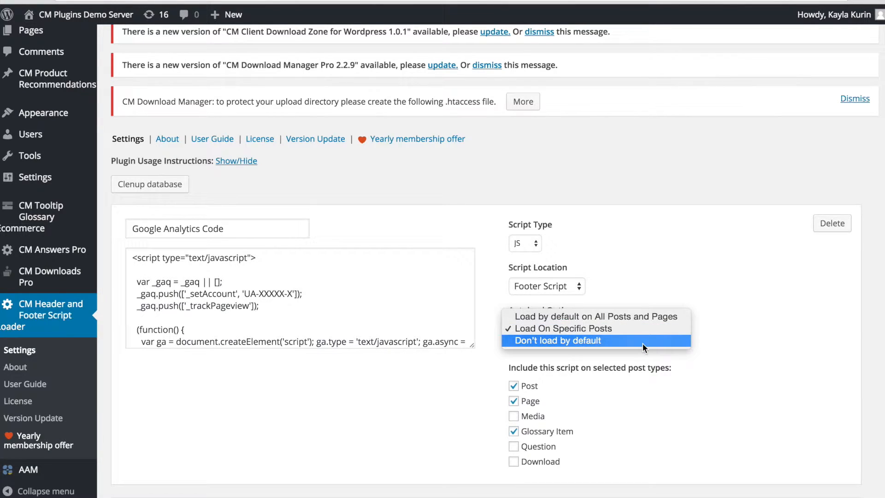
pyautogui.moveTo(595, 316)
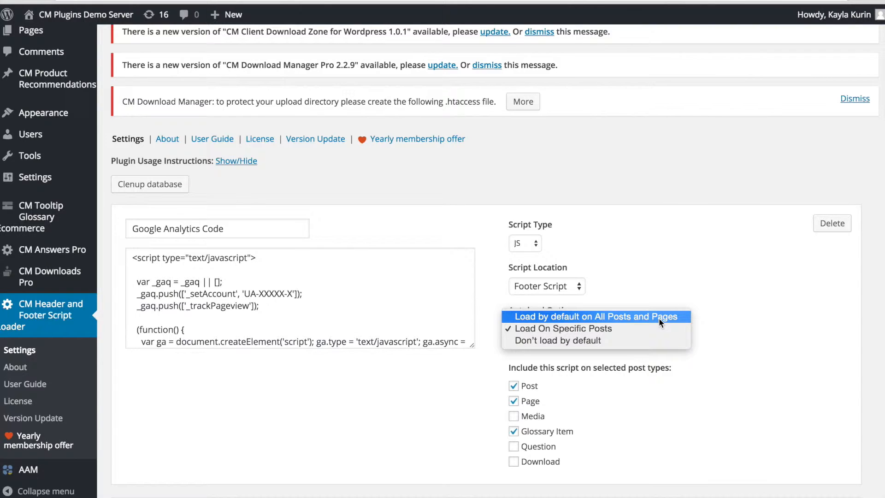
pyautogui.click(563, 329)
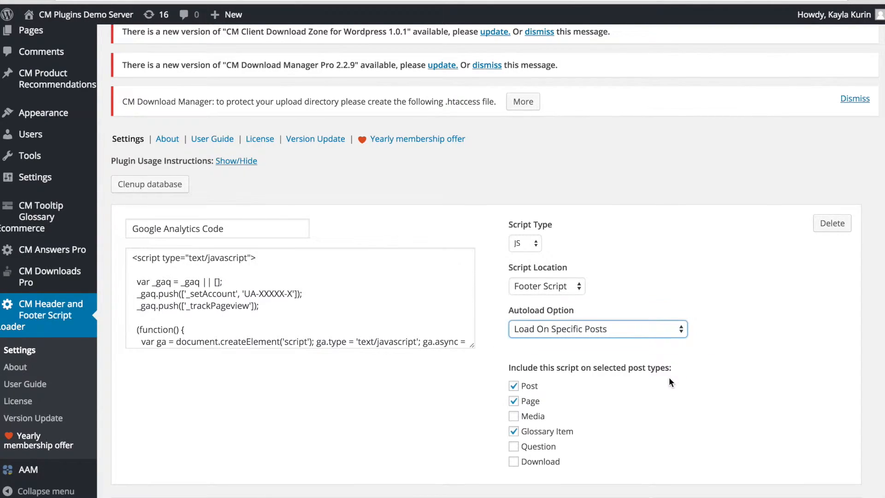
pyautogui.scroll(-3)
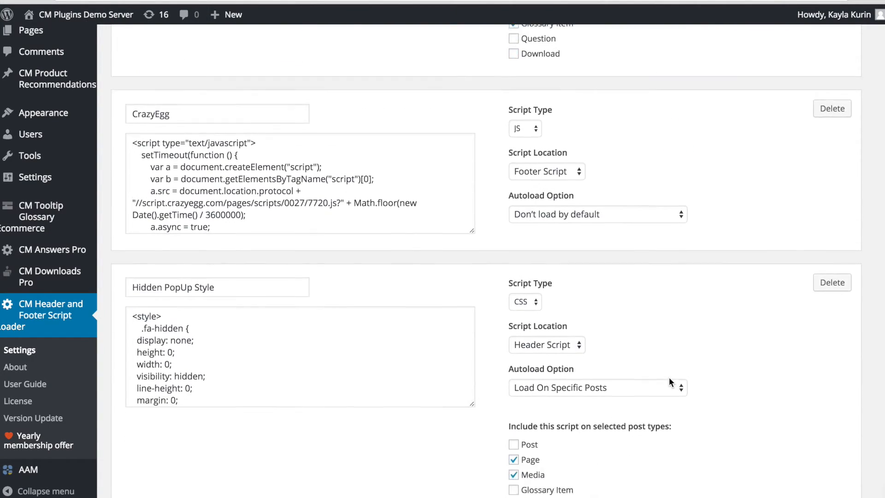
# - Add a JS script named 'Test Script' loading on All Posts and Pages, and save changes
pyautogui.click(133, 460)
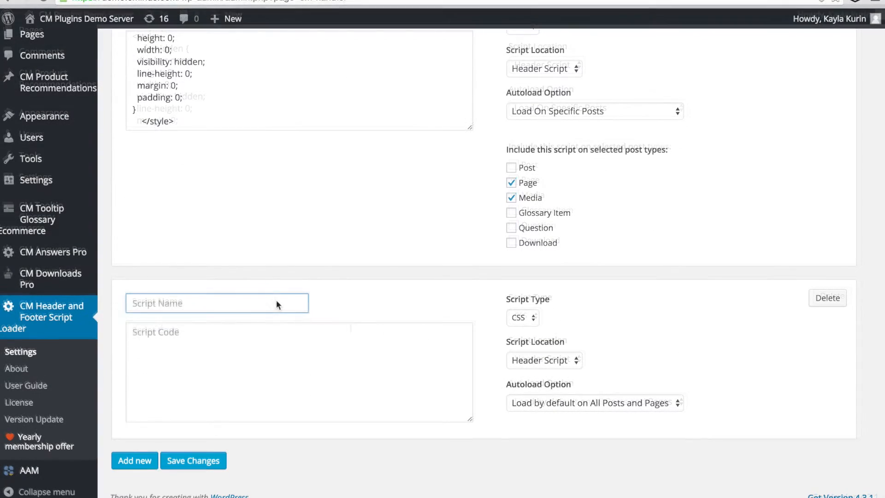
pyautogui.write('Test Script')
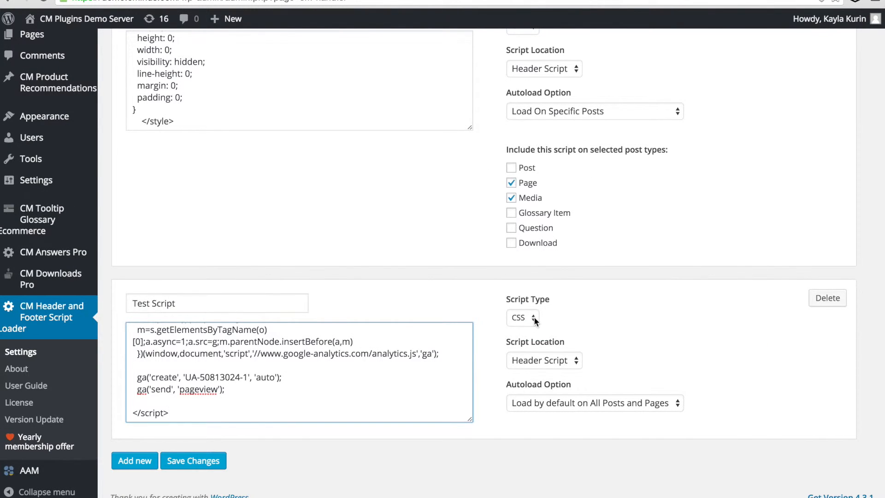
pyautogui.click(521, 318)
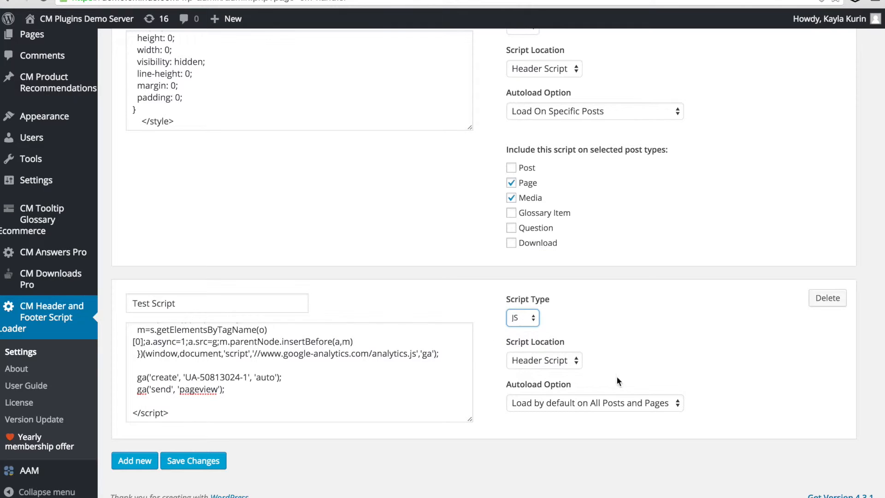
pyautogui.click(595, 403)
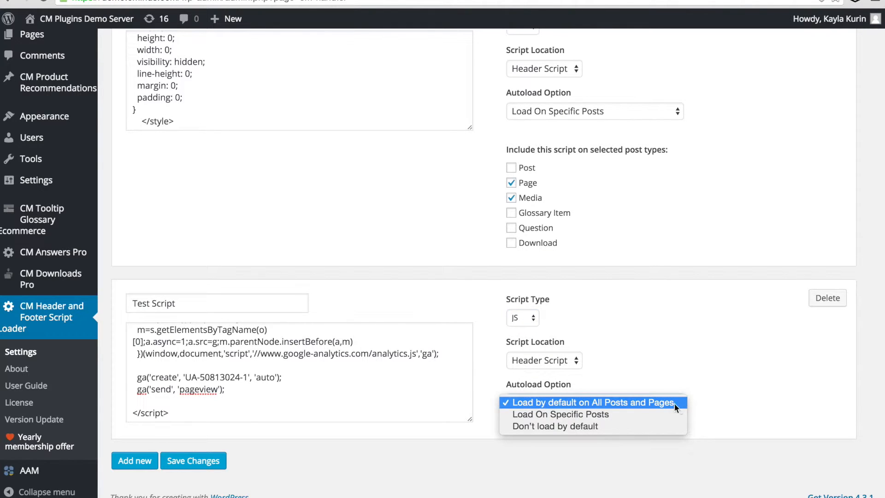
pyautogui.moveTo(665, 405)
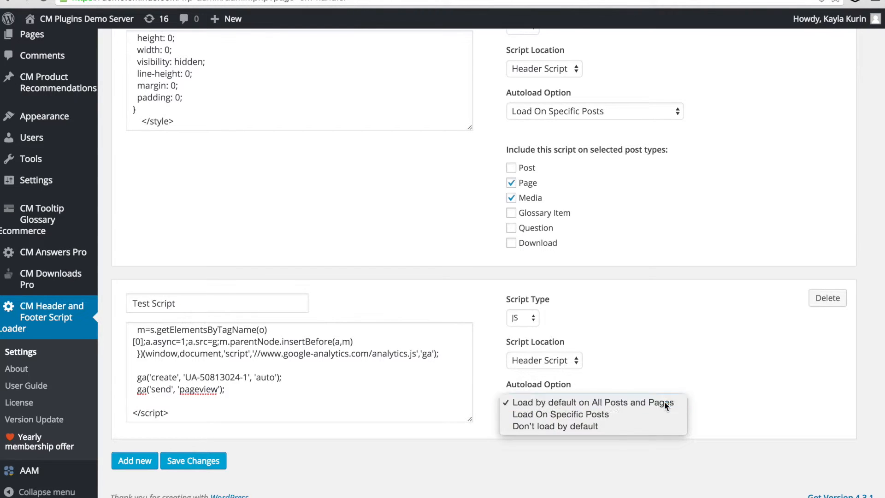
pyautogui.click(592, 402)
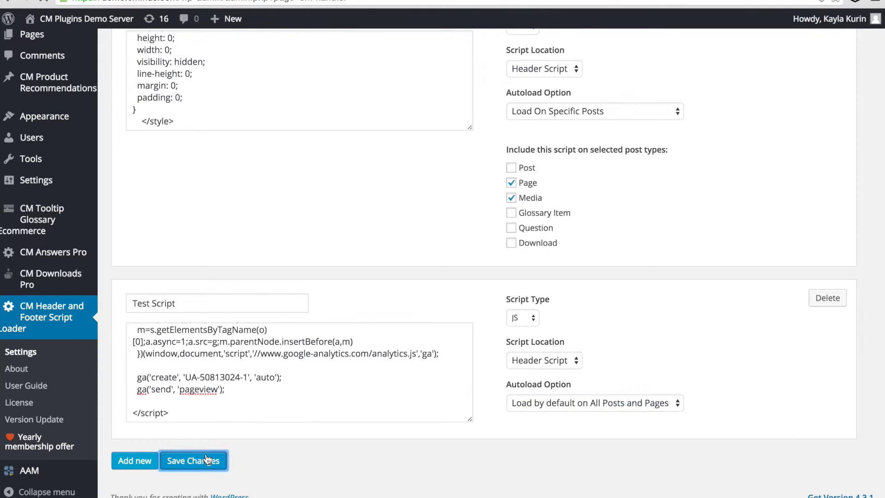
pyautogui.click(192, 461)
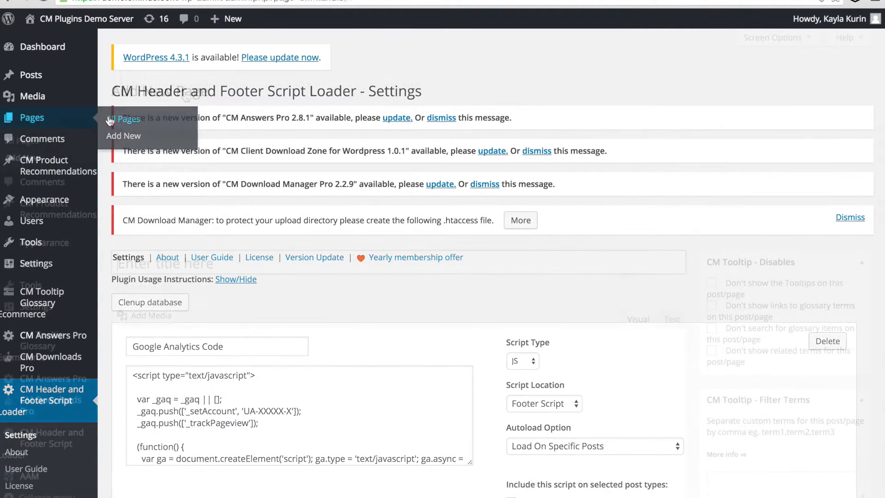
# - Create a page titled 'Test Script' reading 'This is a test post for the header and footer plugin!'
pyautogui.click(124, 135)
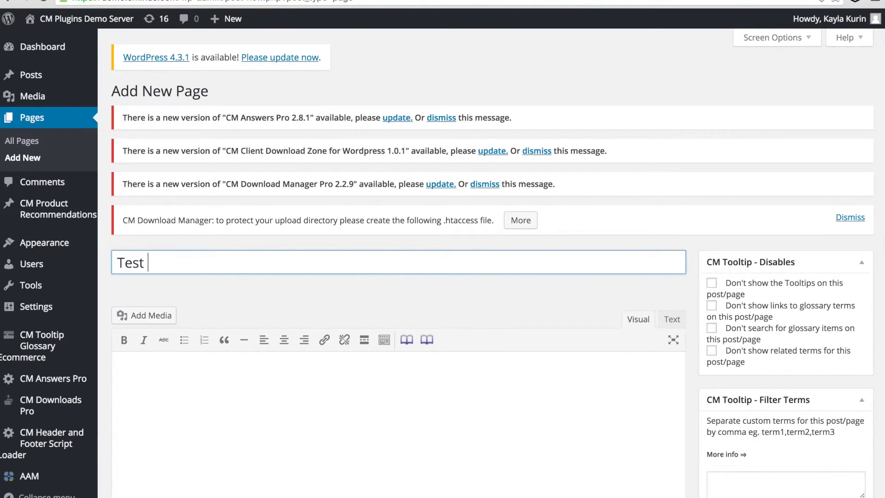
pyautogui.write('Script')
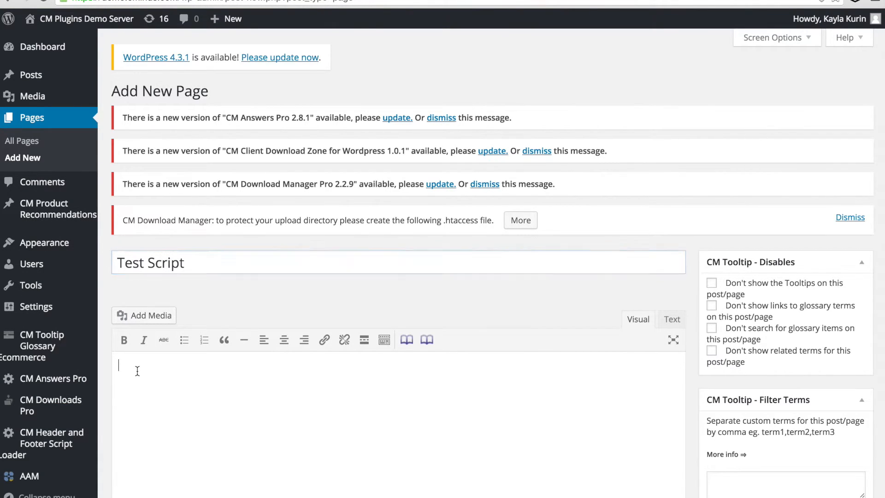
pyautogui.write('This is a test')
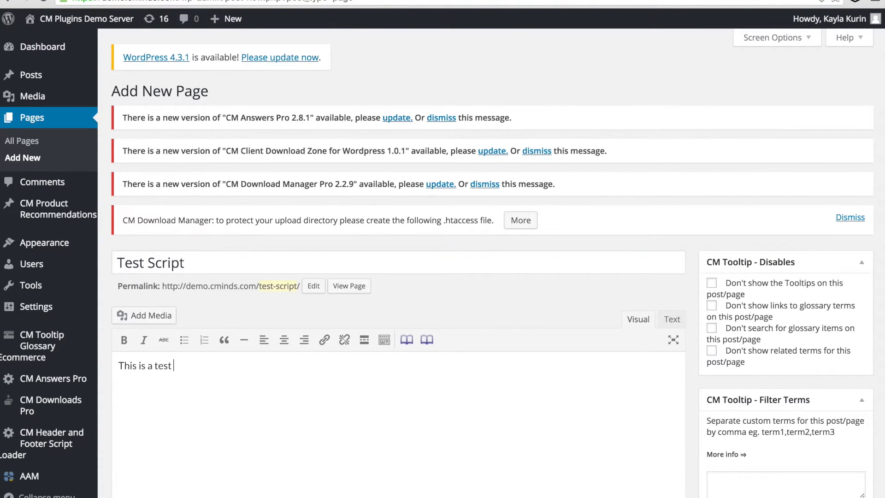
pyautogui.write('post for the')
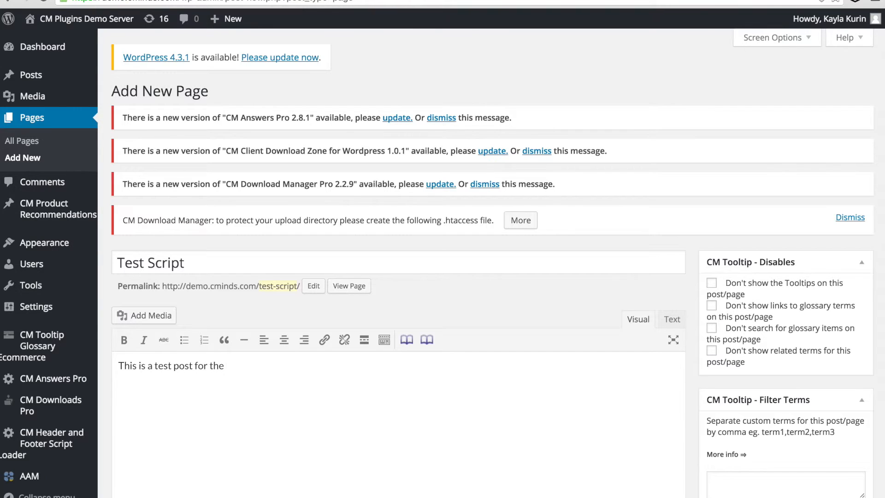
pyautogui.write('header and f')
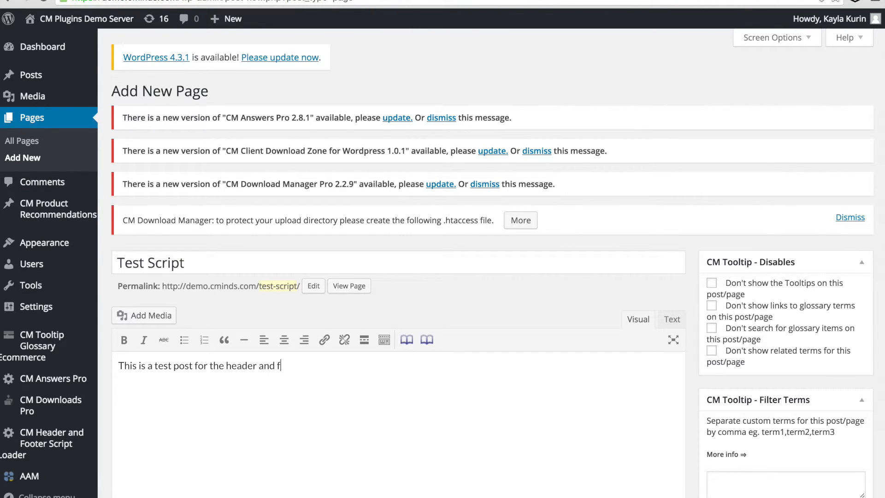
pyautogui.write('ooter plugin!')
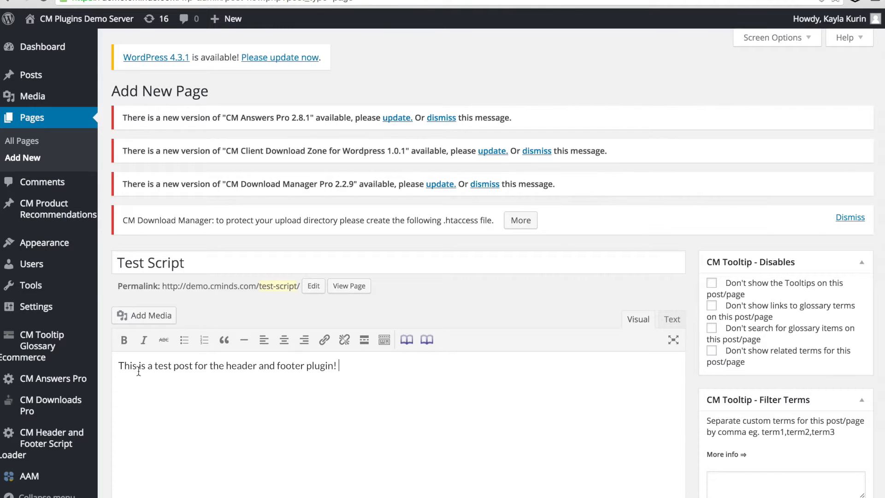
pyautogui.scroll(-3)
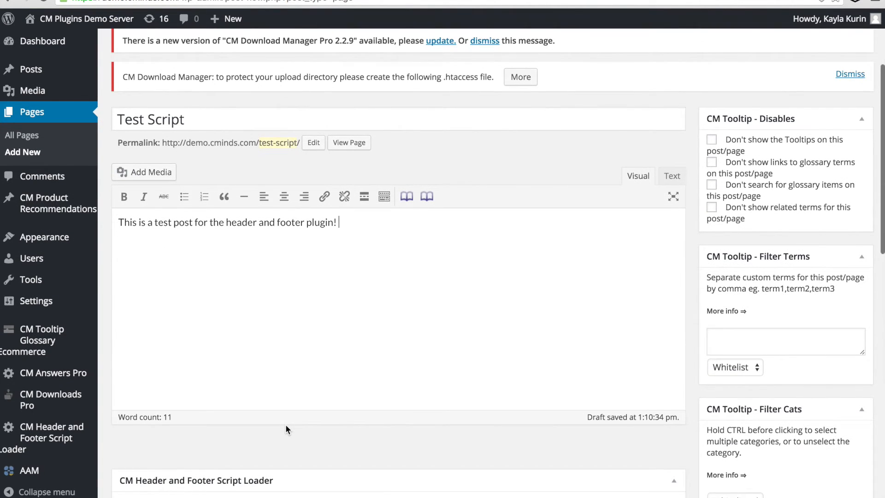
# - Select Disable for Test Script in the page's CM Header and Footer Script Loader box
pyautogui.scroll(-3)
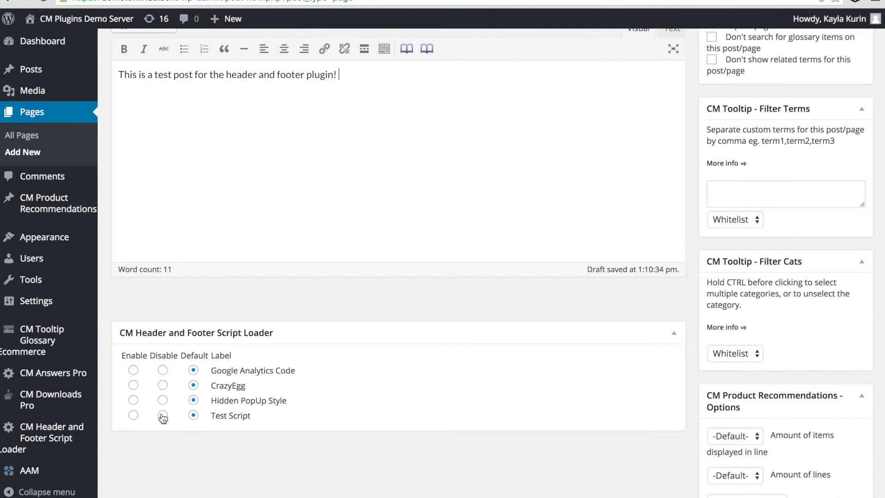
pyautogui.click(163, 415)
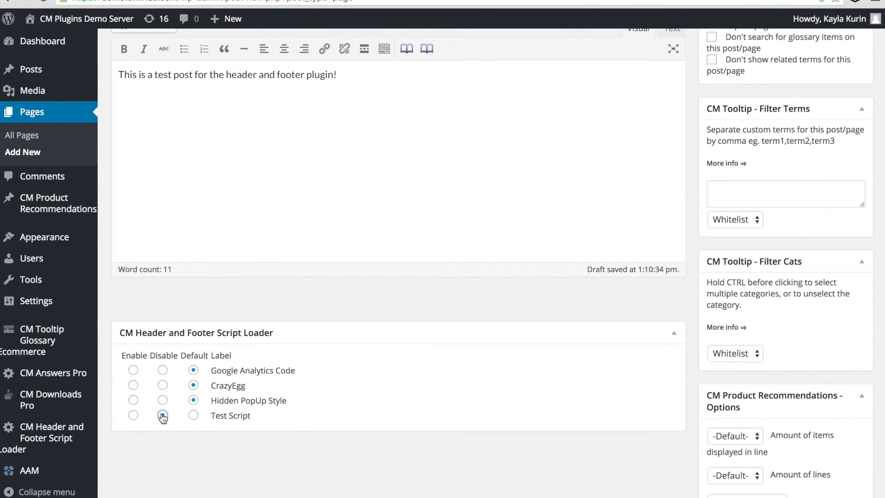
pyautogui.click(162, 415)
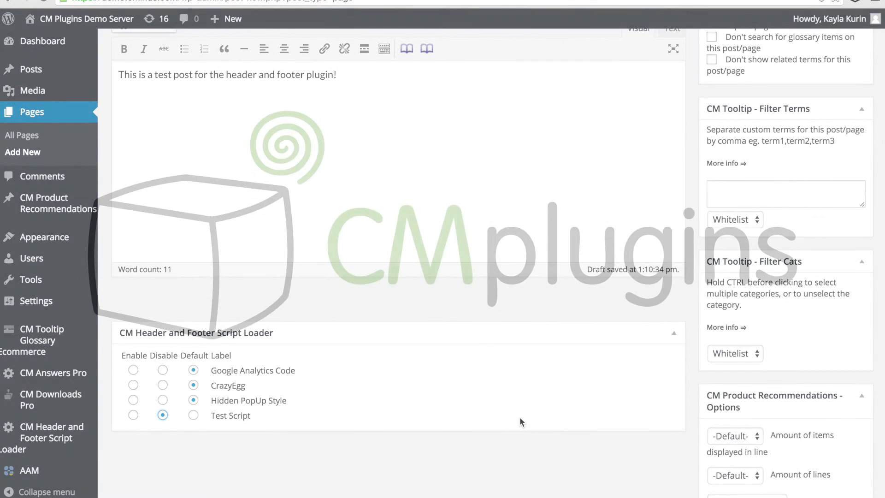